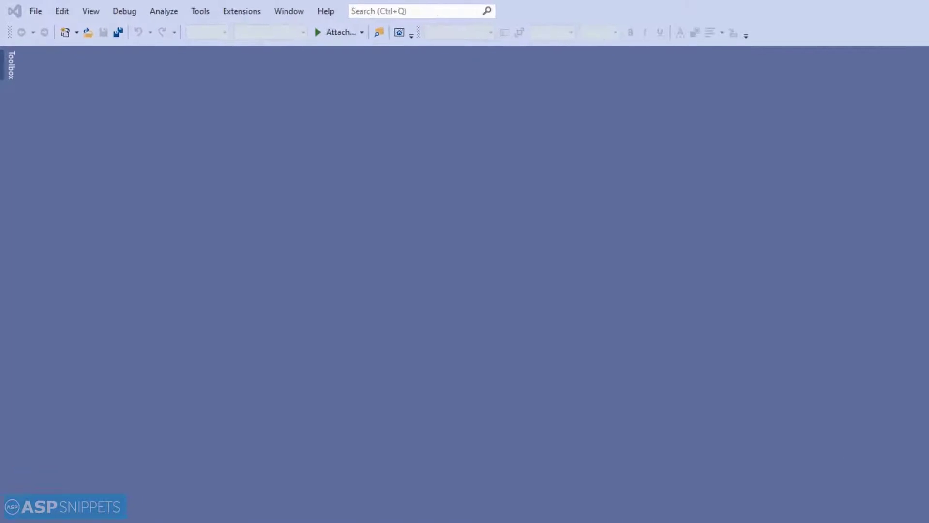
Create a new ASP.NET Core Web Application project named MVC_Core_HelloWorld via File > New > Project
left_click(35, 11)
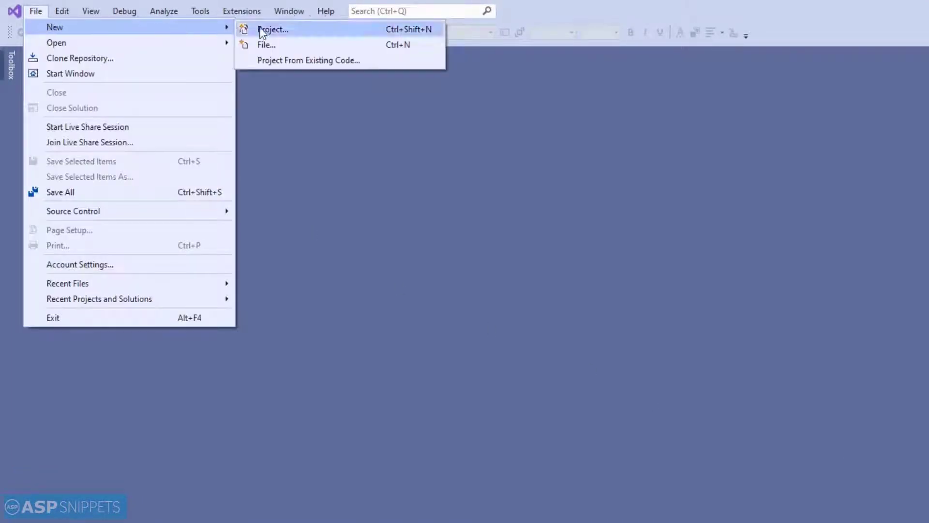
left_click(272, 29)
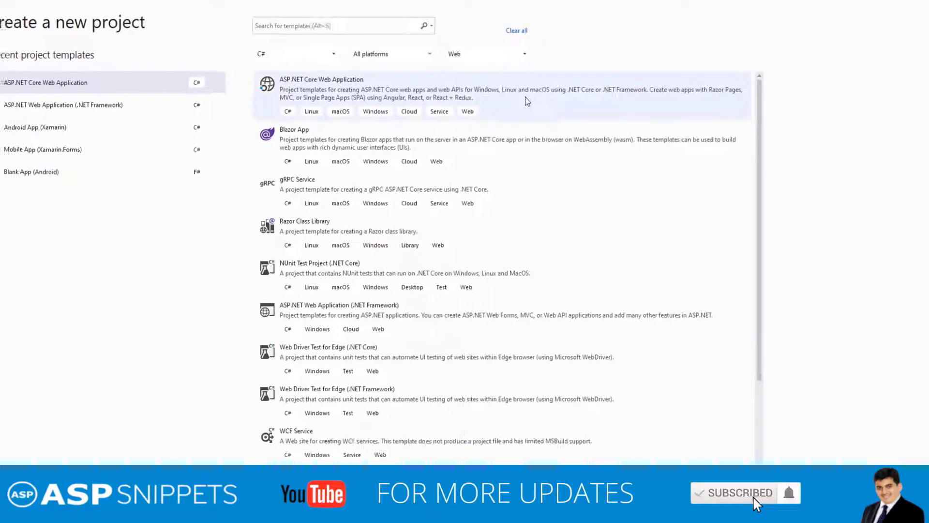
scroll("down", 3)
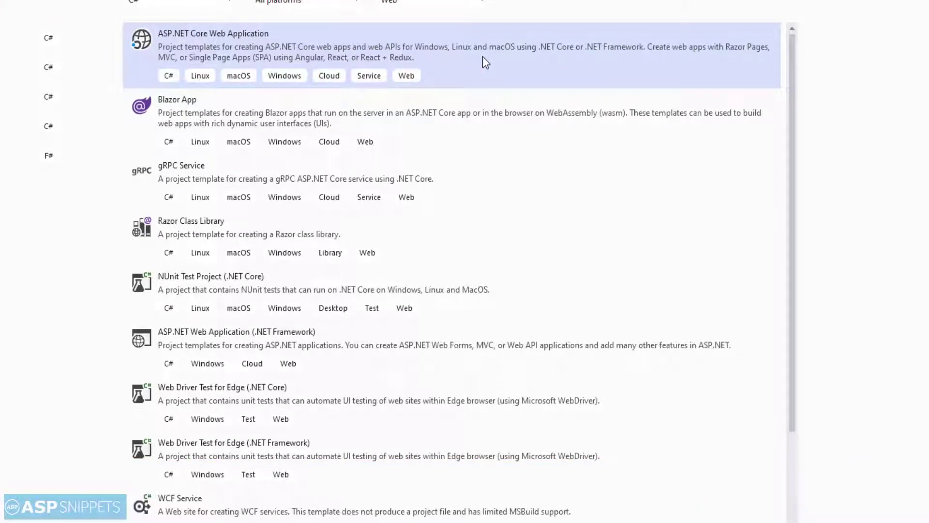
mouse_move(649, 340)
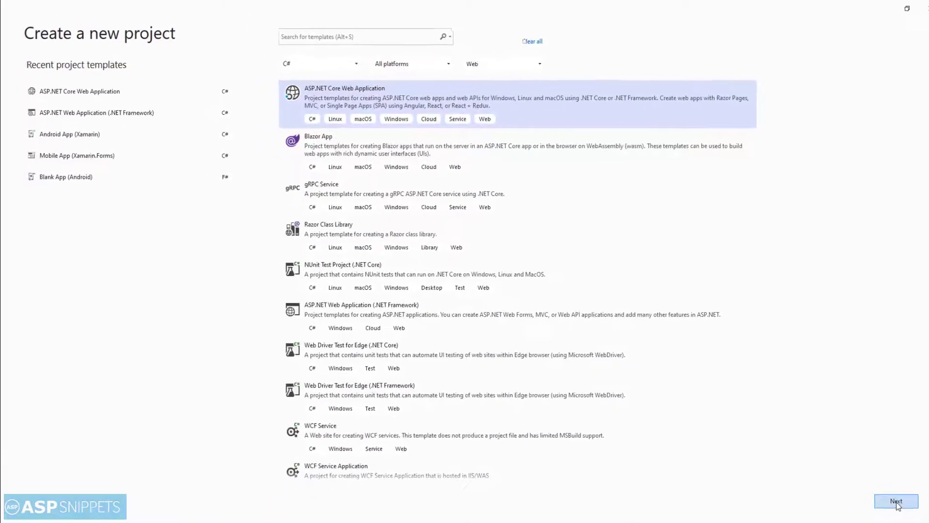
left_click(896, 502)
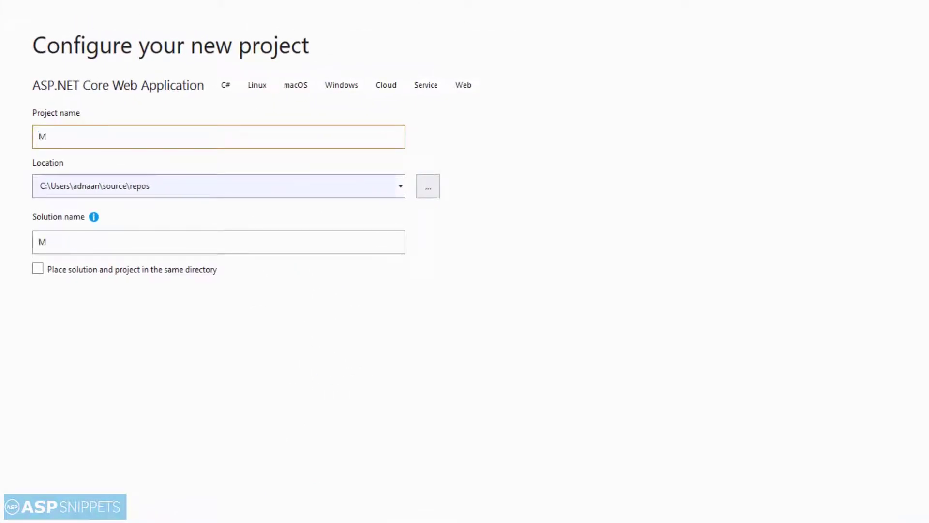
type("VC_Core_HelloWorld")
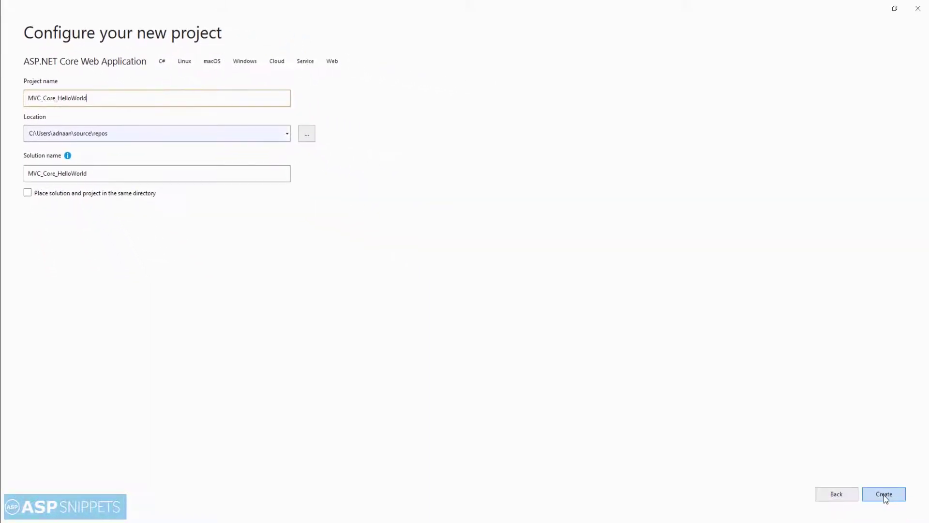
Create the project and select the Empty ASP.NET Core 3.1 template
left_click(884, 494)
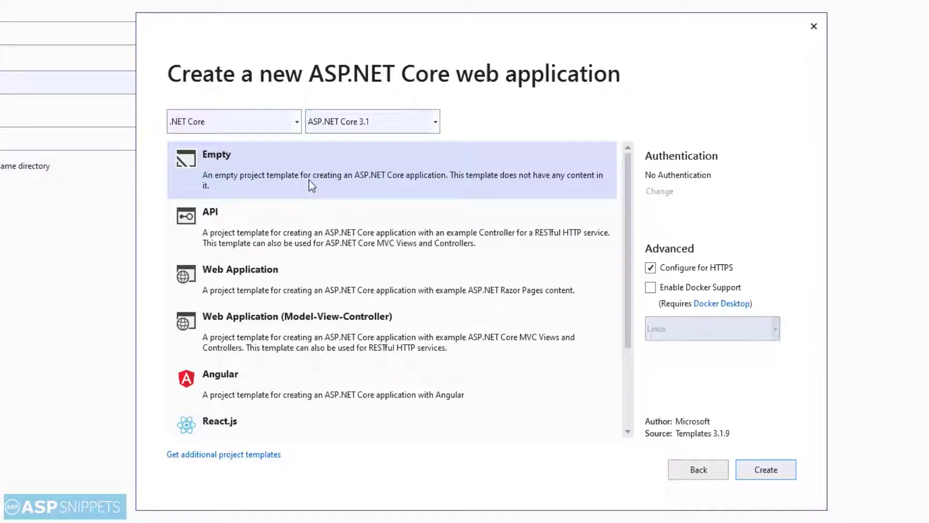
left_click(765, 470)
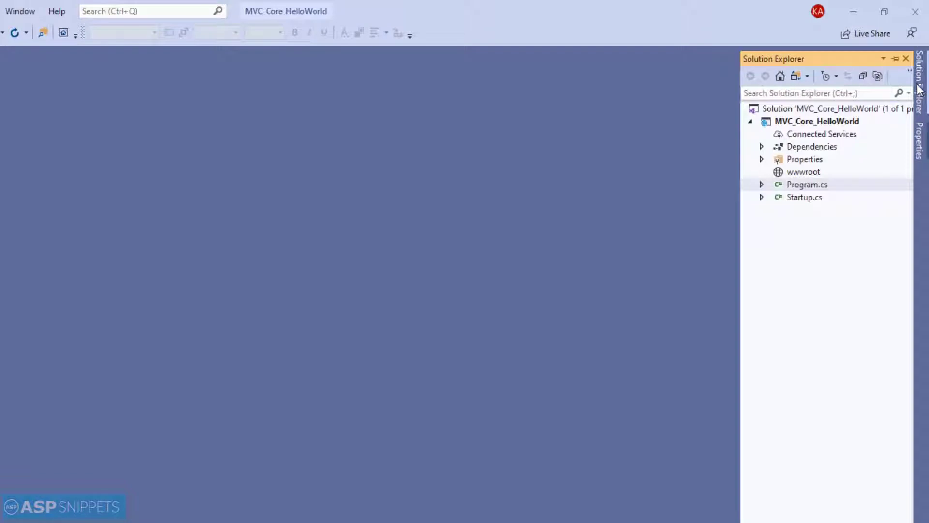
mouse_move(441, 343)
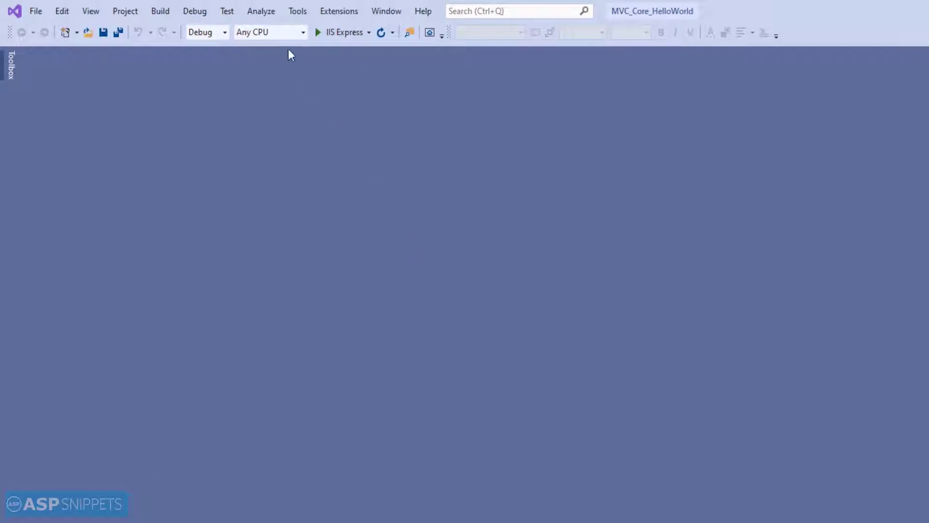
Run Install-Package Microsoft.AspNetCore.Mvc -Version in the Package Manager Console
left_click(298, 11)
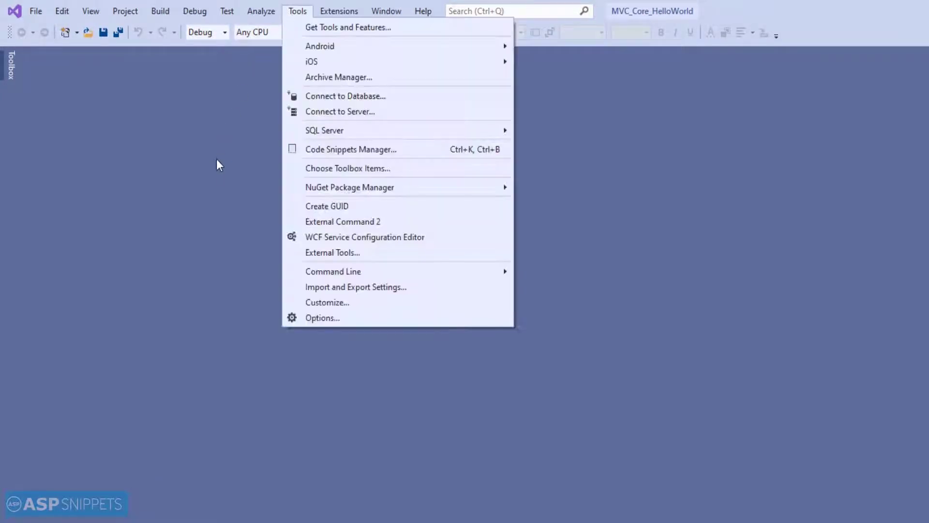
mouse_move(367, 187)
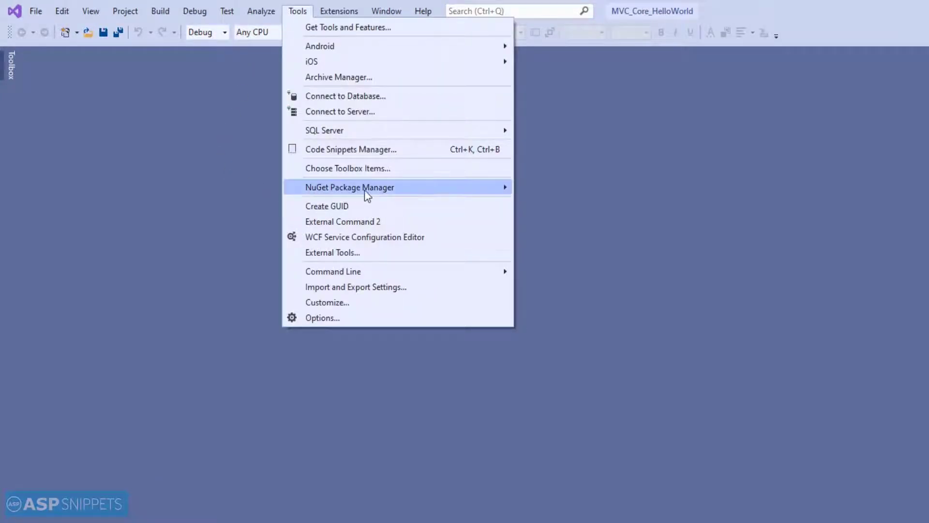
mouse_move(350, 186)
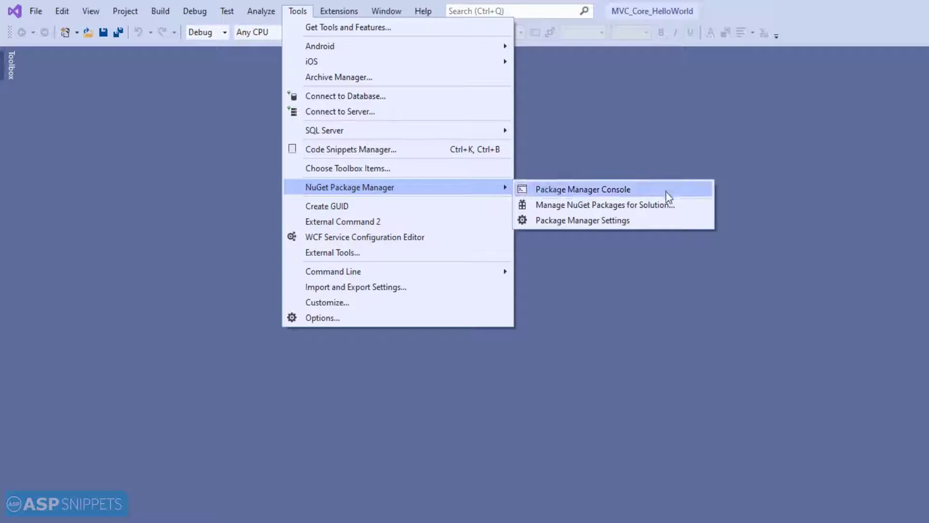
left_click(582, 190)
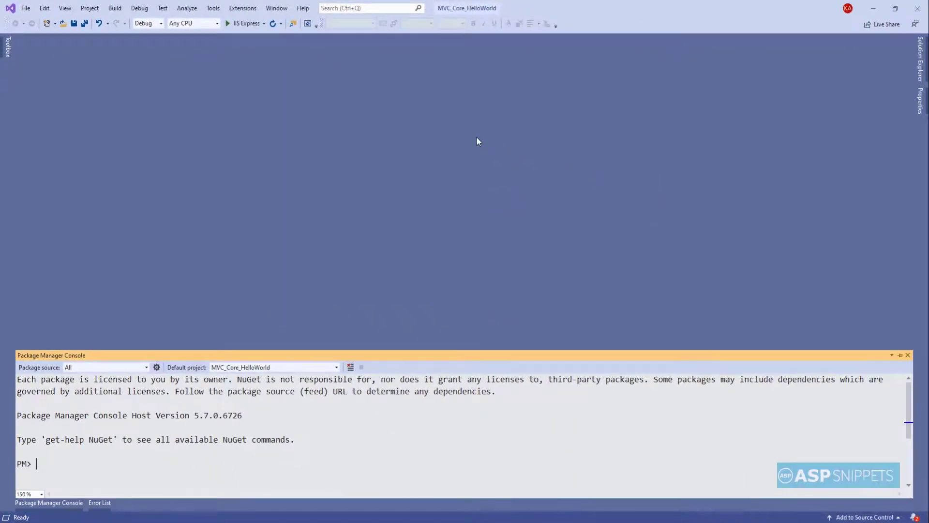
type("Install-Pack")
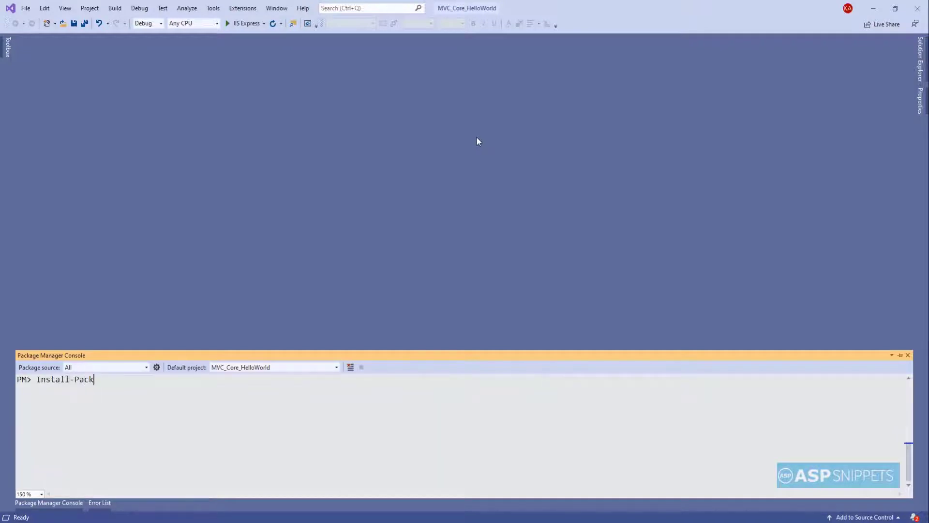
type("age Microsoft")
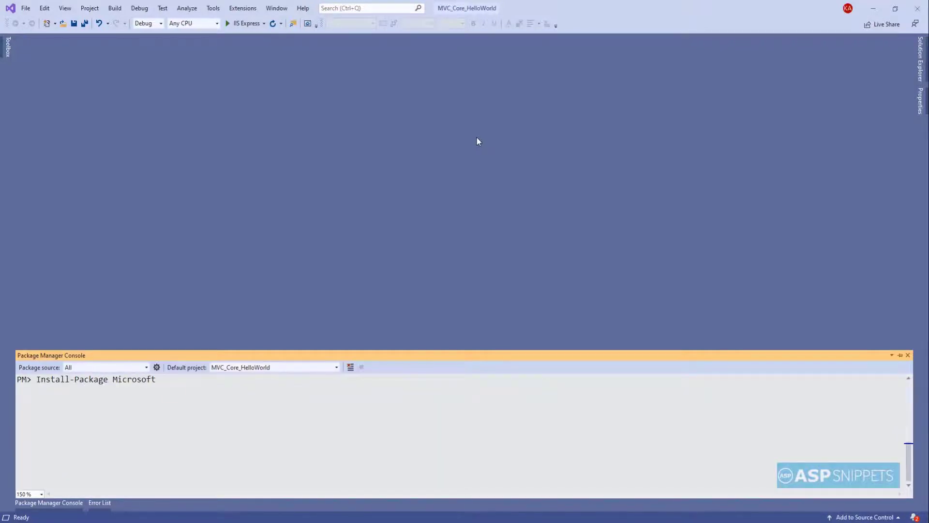
type(".AspNetCore")
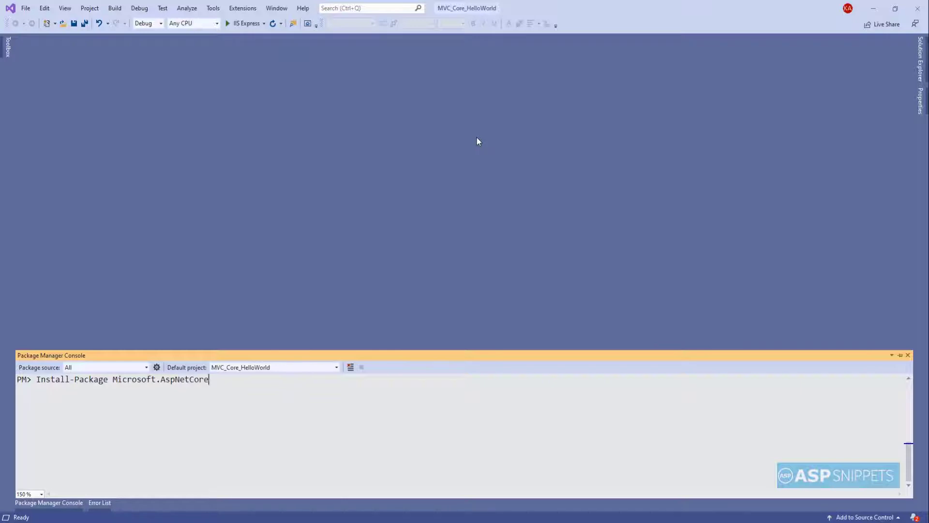
type(".Mvc")
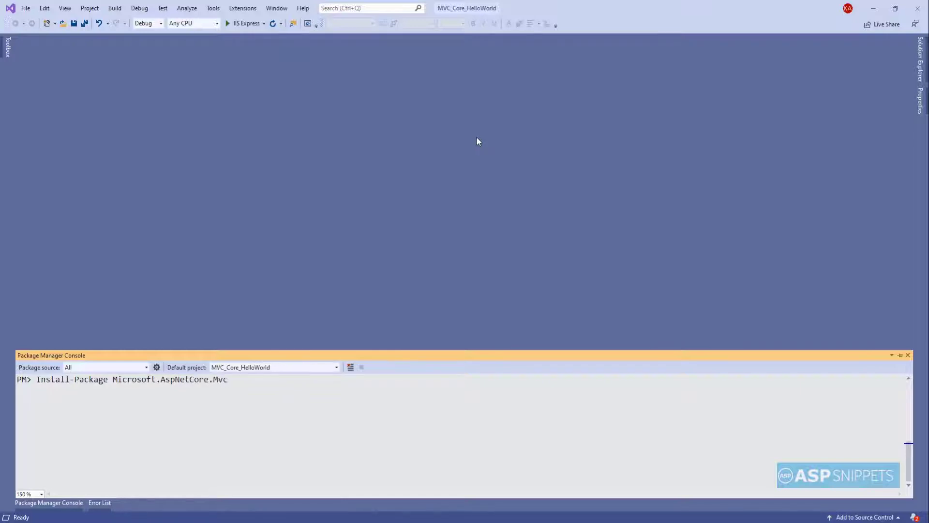
type("-Version")
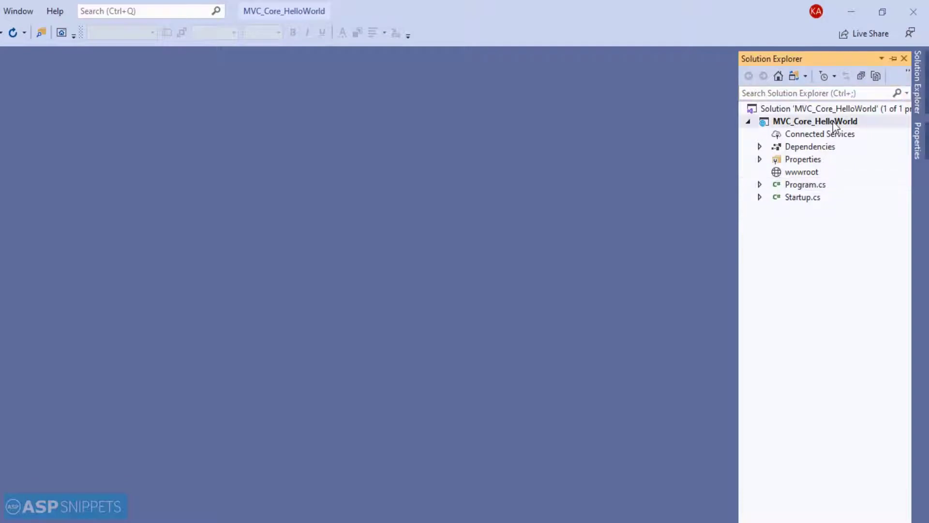
Add a new folder named Controllers to the MVC_Core_HelloWorld project
right_click(815, 121)
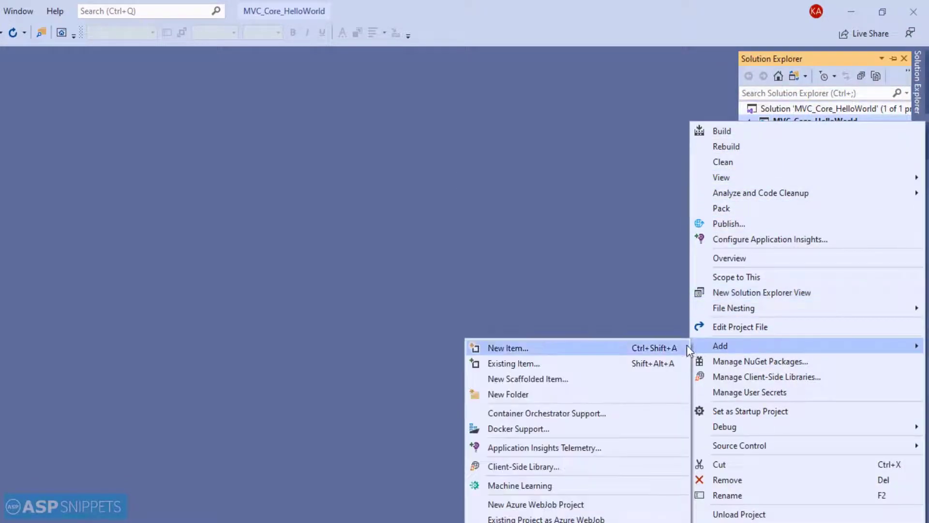
left_click(508, 394)
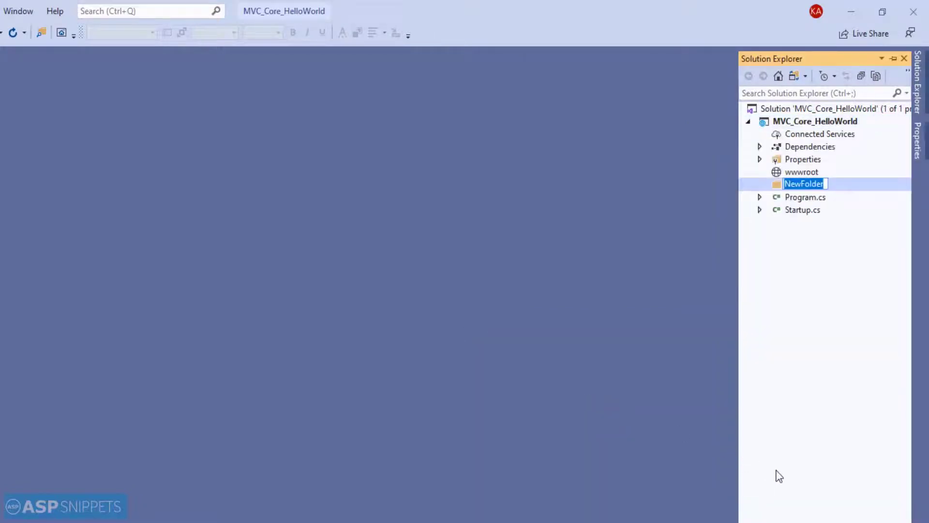
type("Controllers")
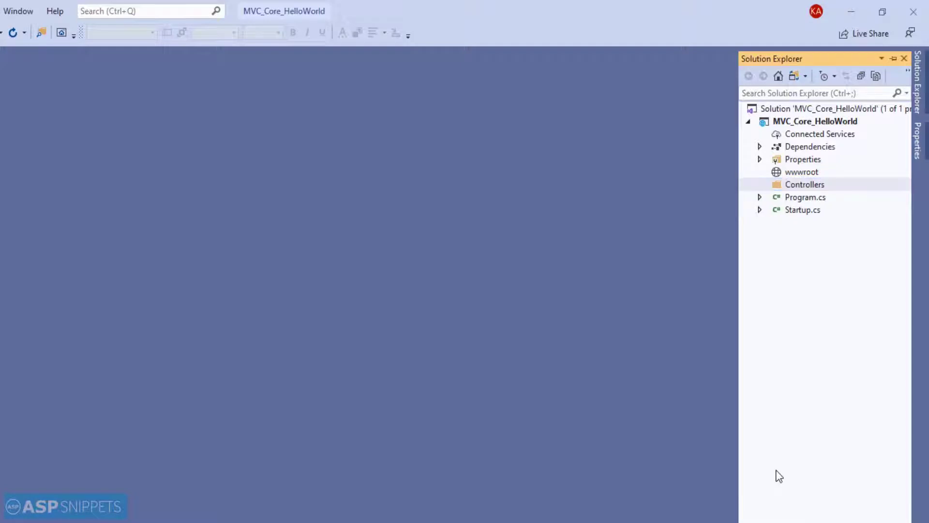
mouse_move(791, 314)
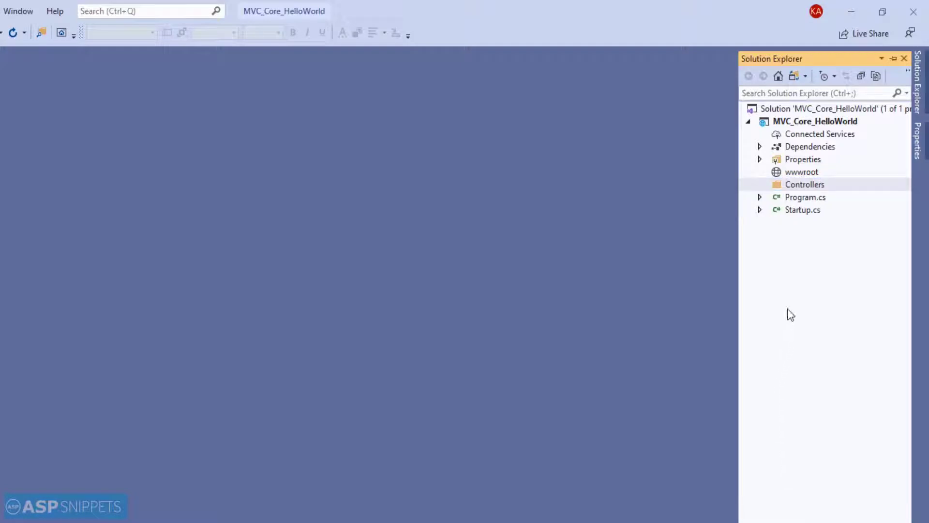
Add an empty MVC controller HomeController.cs to the Controllers folder
right_click(805, 185)
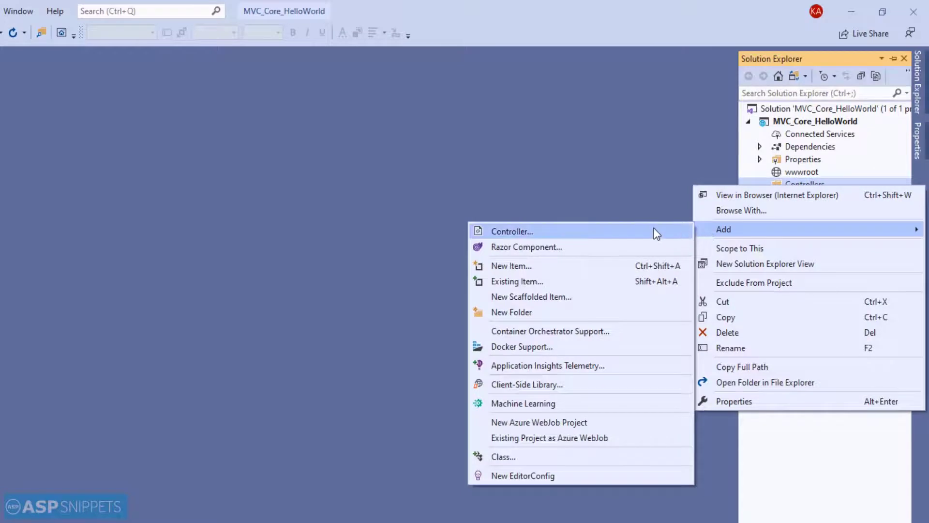
left_click(511, 232)
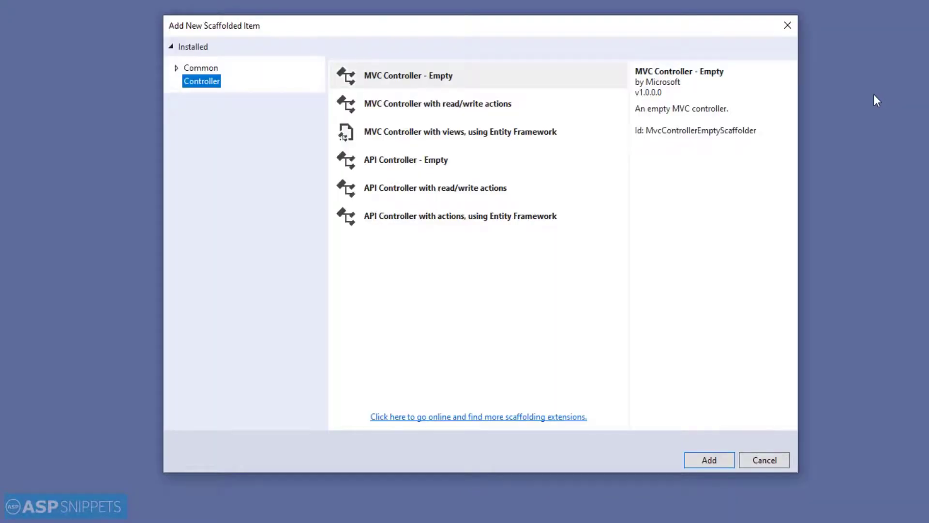
mouse_move(465, 110)
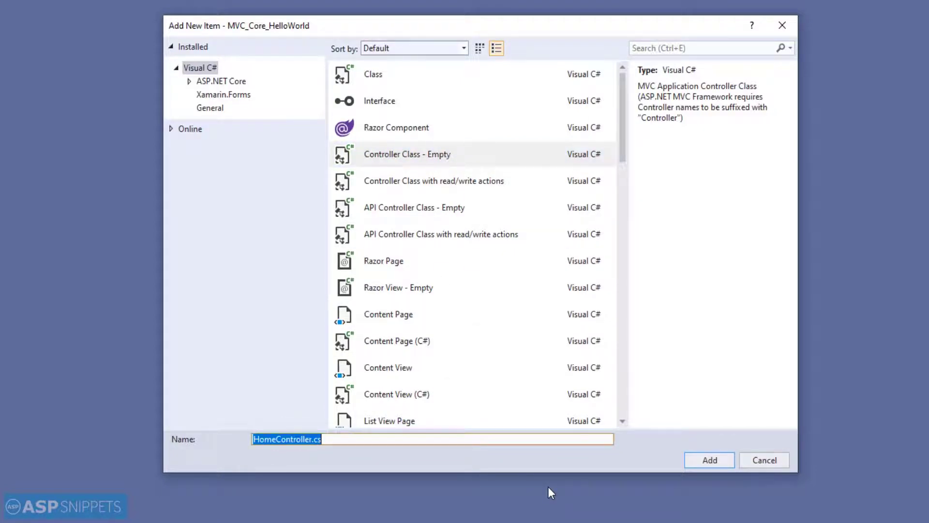
mouse_move(687, 483)
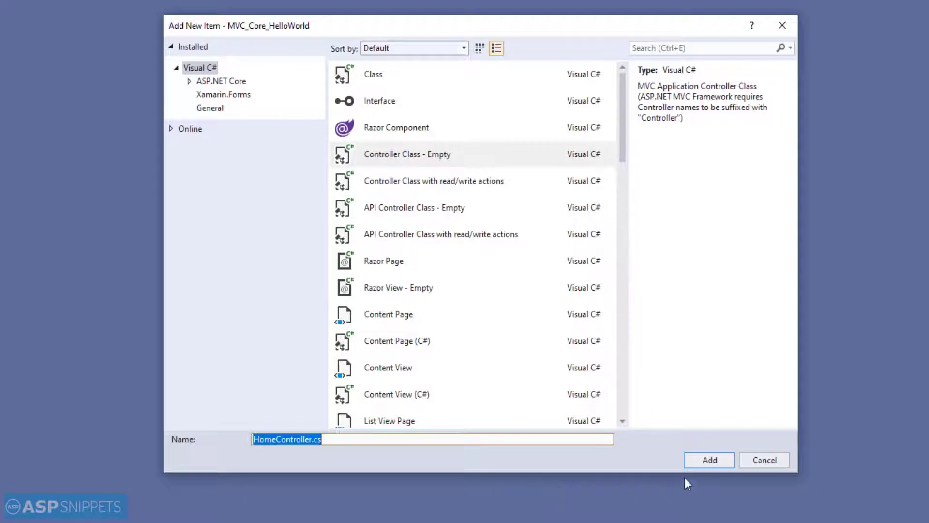
left_click(709, 459)
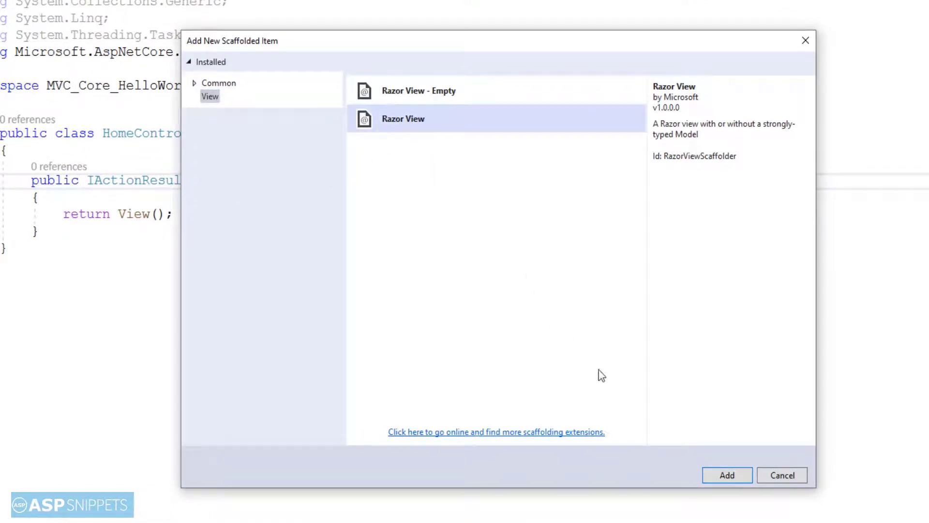
Add an empty Index Razor view with 'Use a layout page' unchecked
left_click(727, 475)
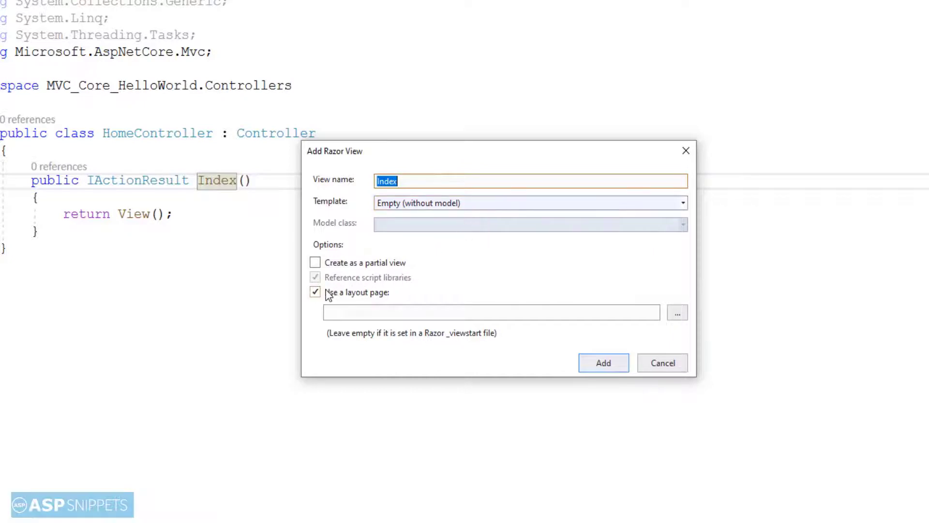
left_click(314, 292)
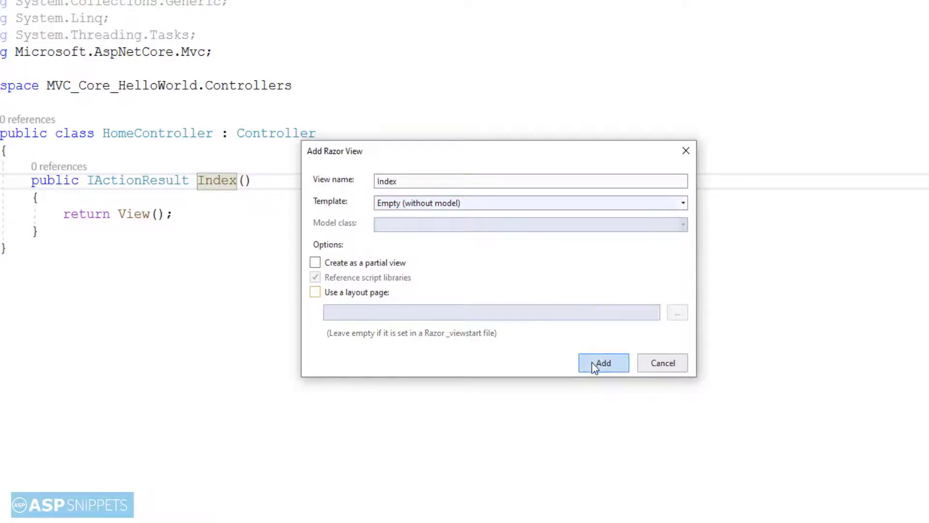
left_click(602, 363)
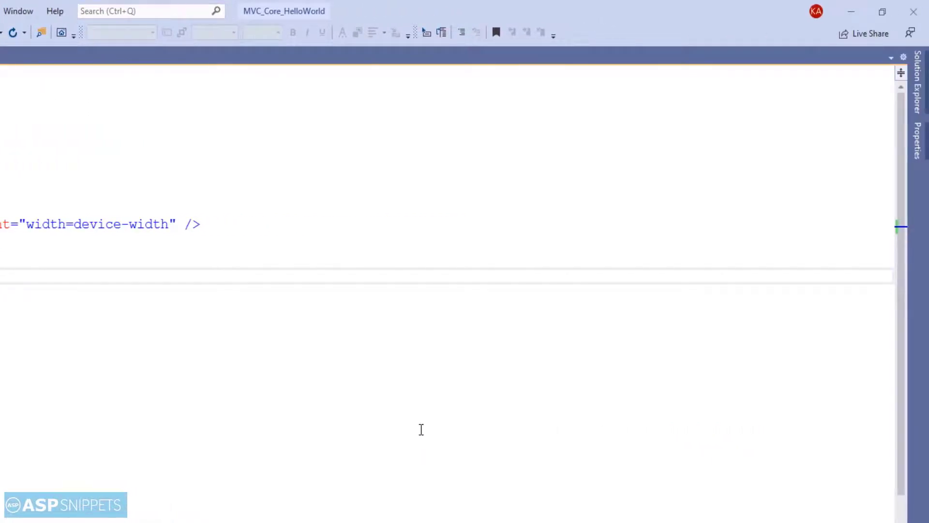
mouse_move(850, 93)
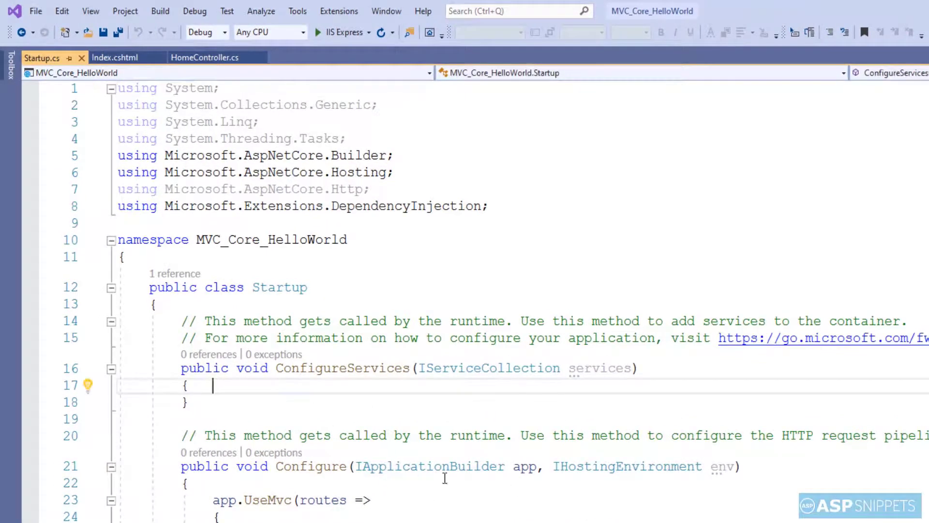
Add services.AddMvc(); inside ConfigureServices in Startup.cs
type("s")
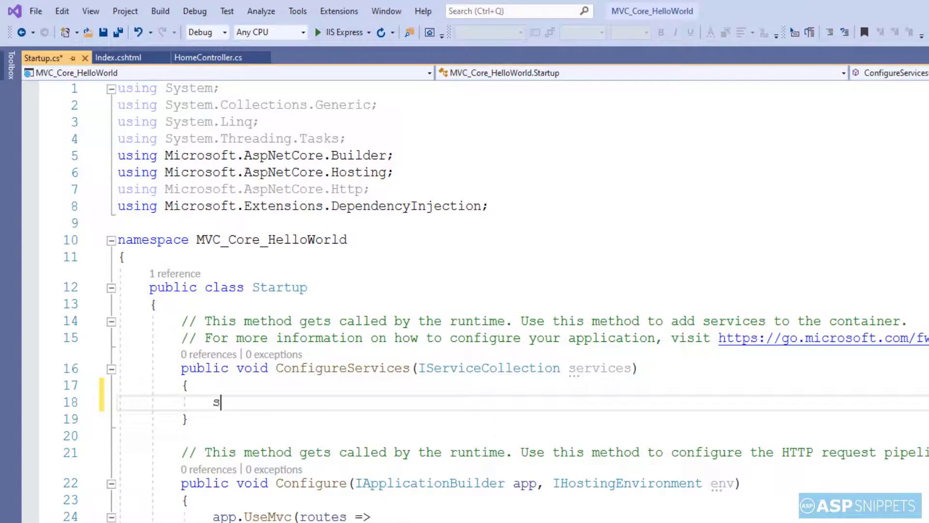
type("ervices.a")
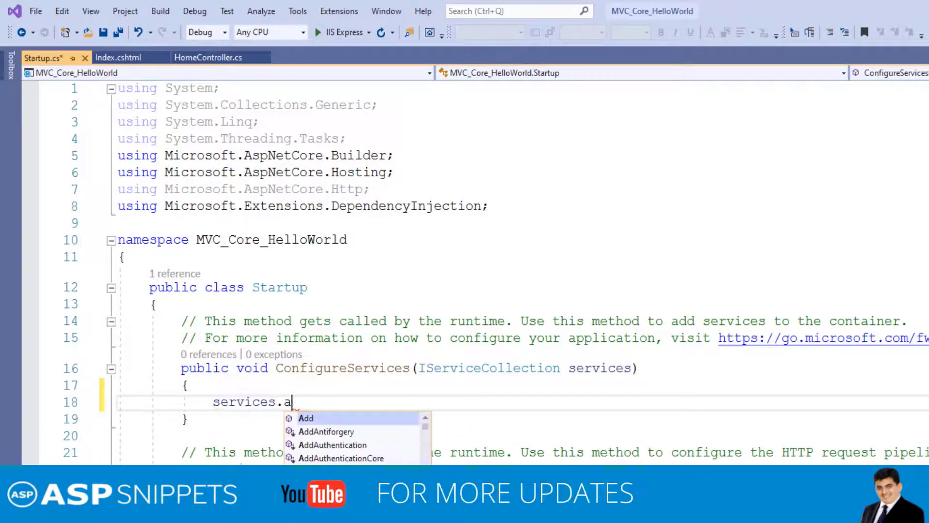
type("ddmv")
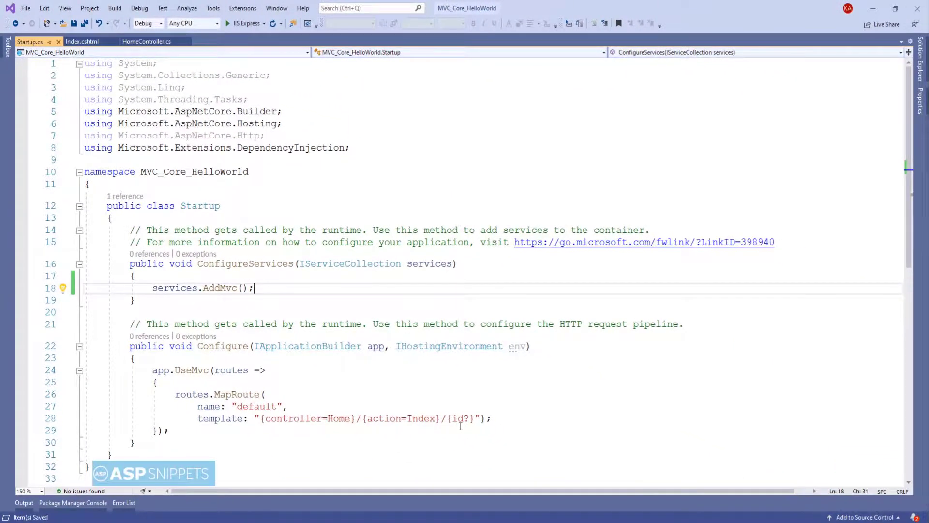
mouse_move(458, 418)
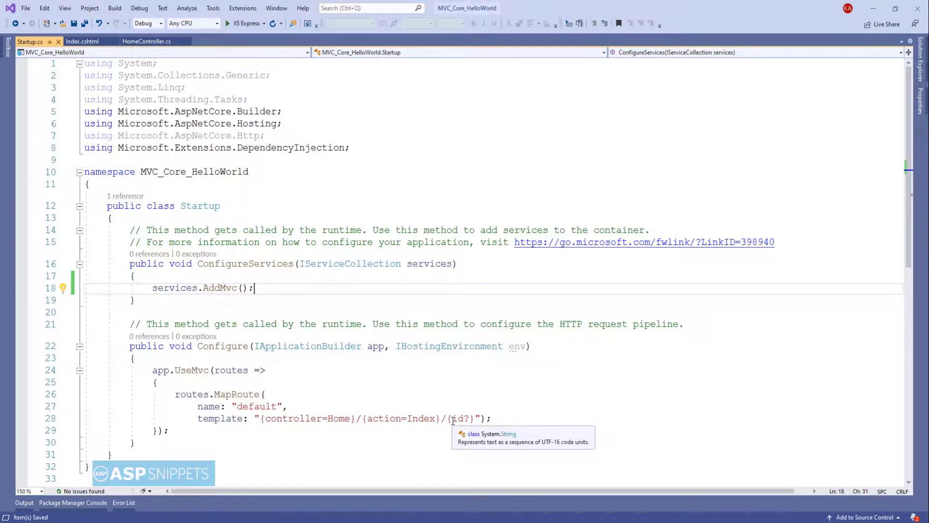
mouse_move(535, 413)
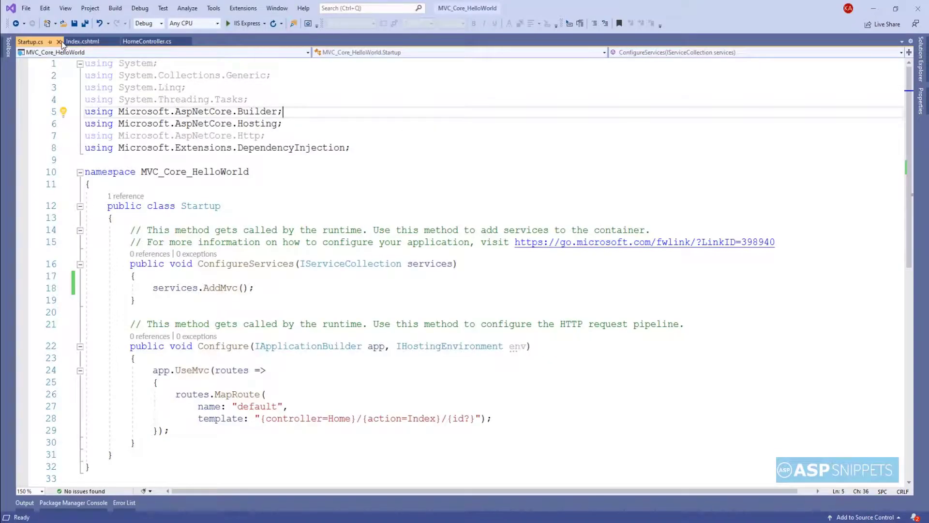
Close Startup.cs and set ViewBag.Message = "This is my First MVC Core 2.1 App." in HomeController's Index action
left_click(59, 41)
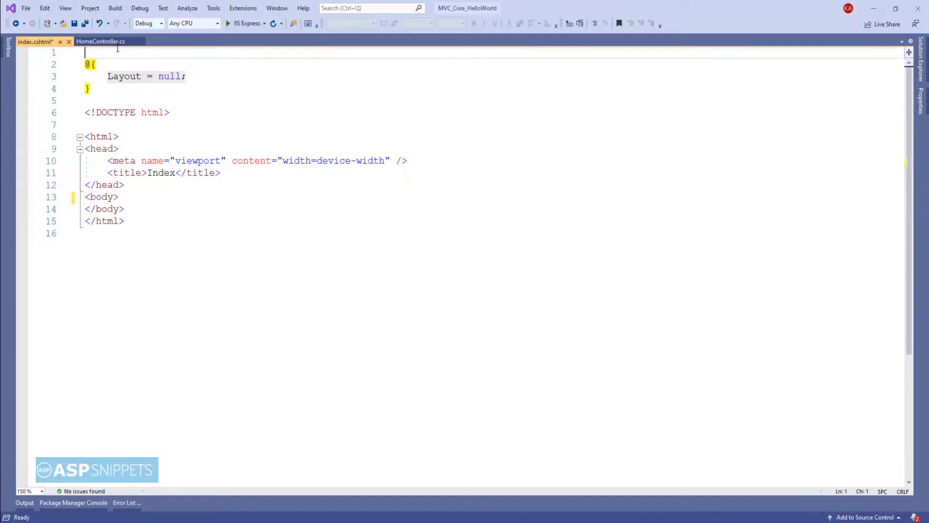
left_click(101, 41)
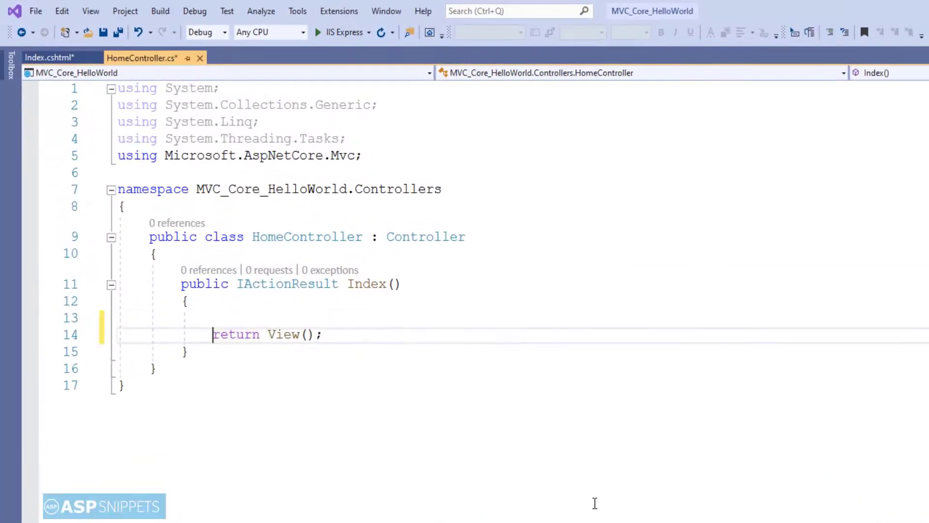
type("Vie")
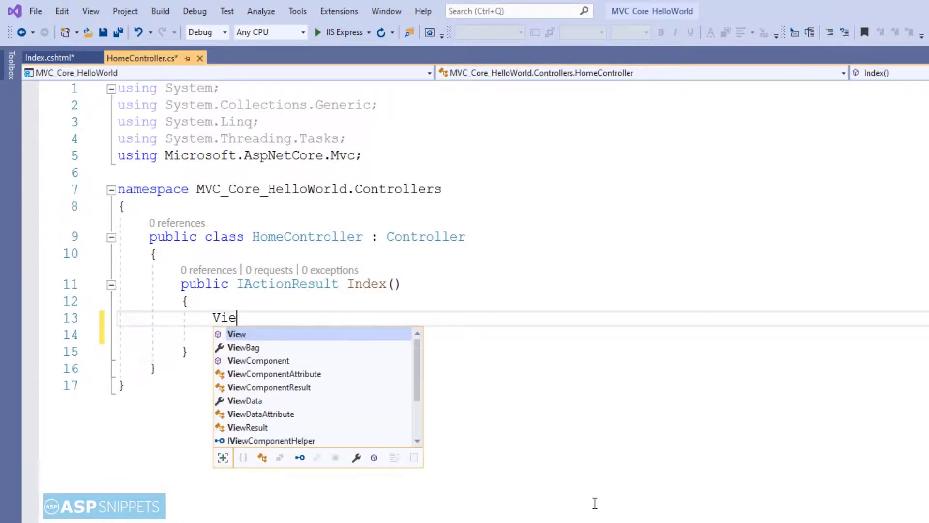
type("wBag")
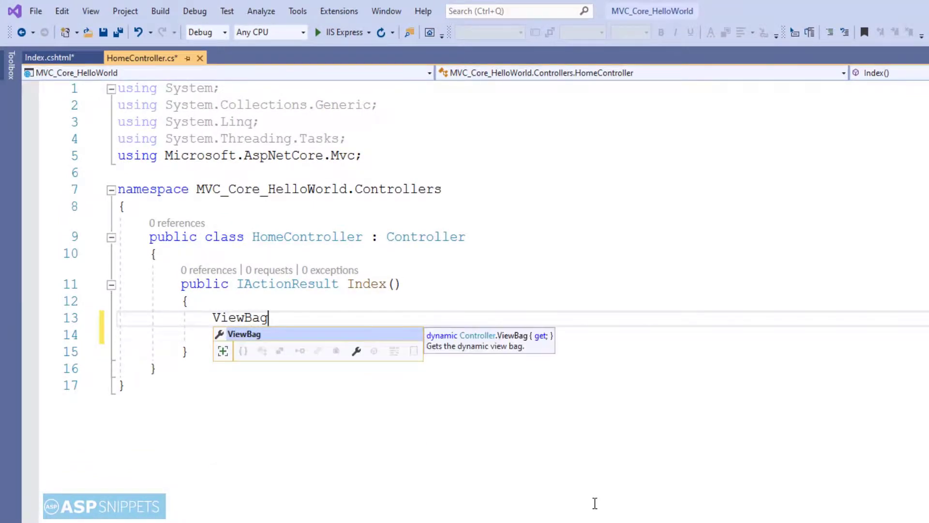
type(".Messa")
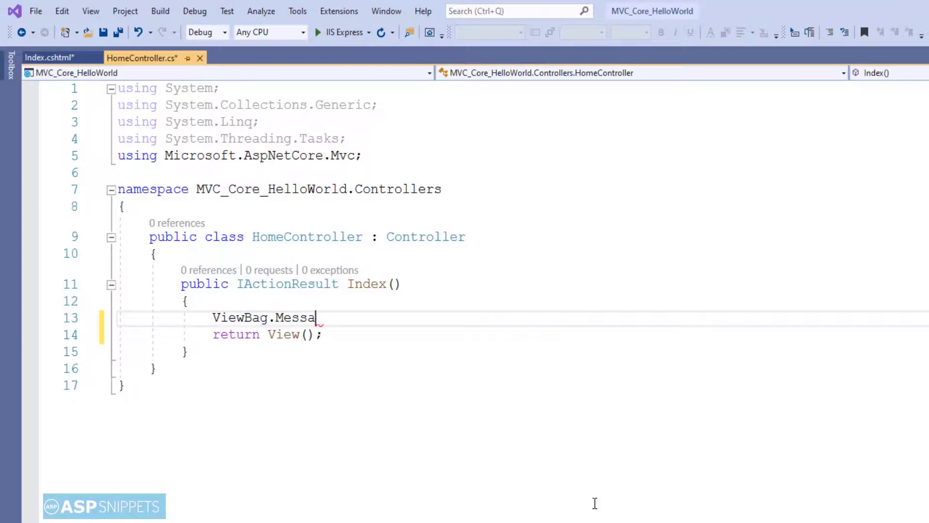
type("ge")
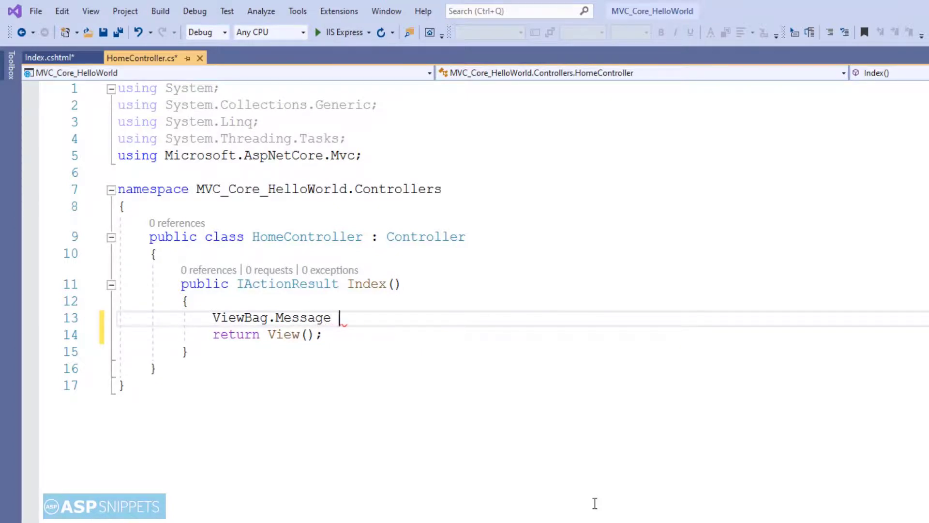
type("= \"T\"")
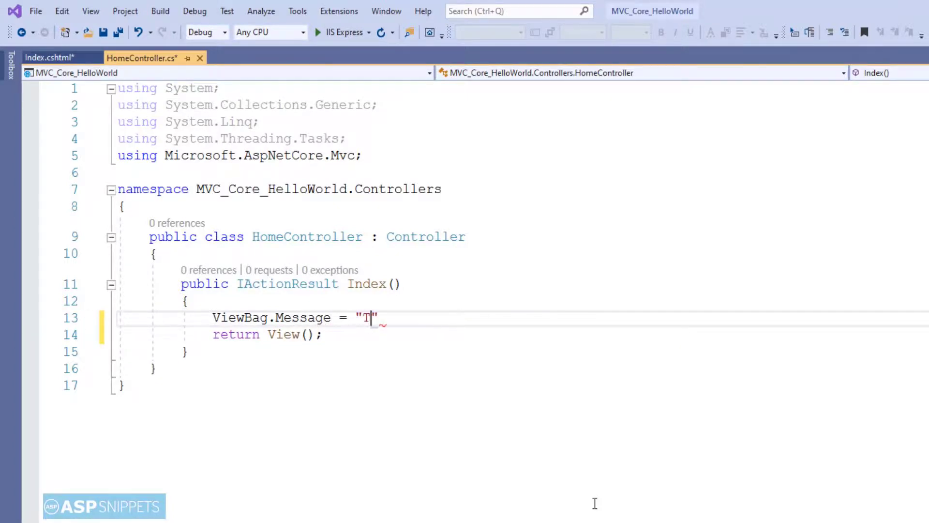
type("his is m")
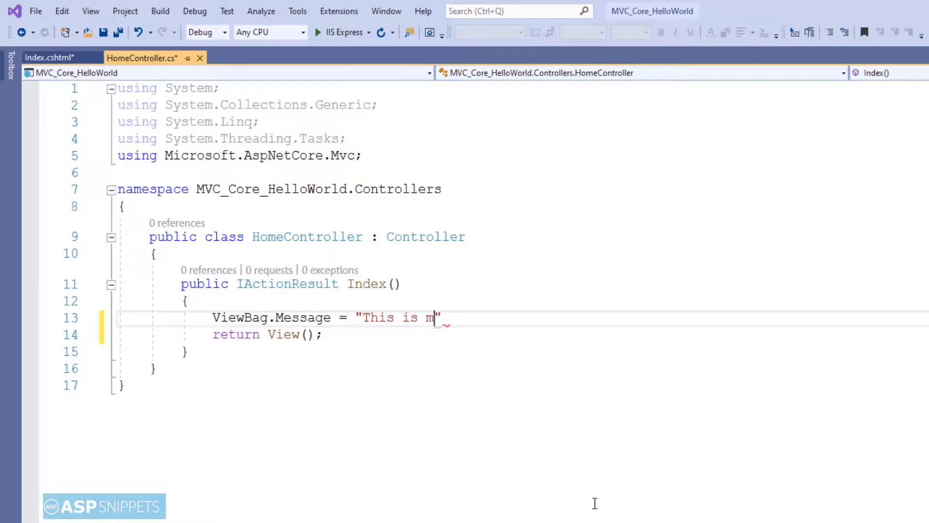
type("y First")
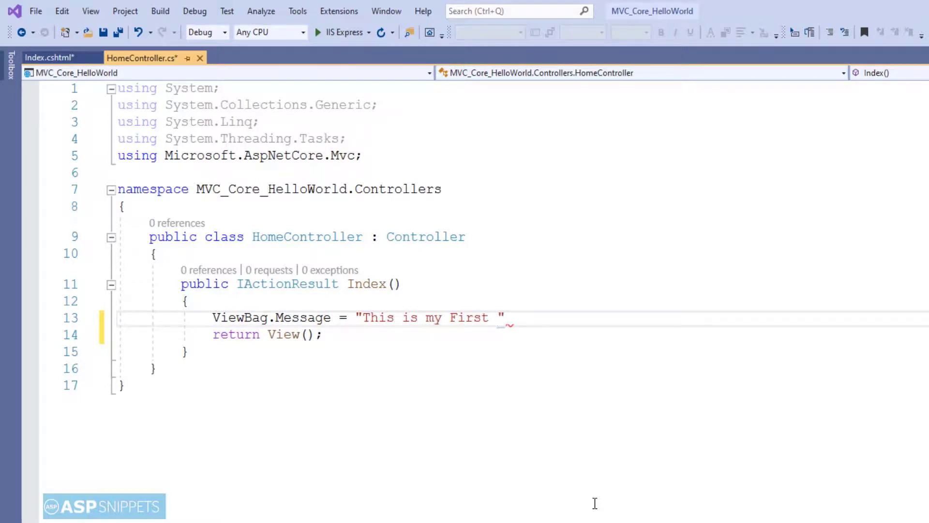
type("MVC")
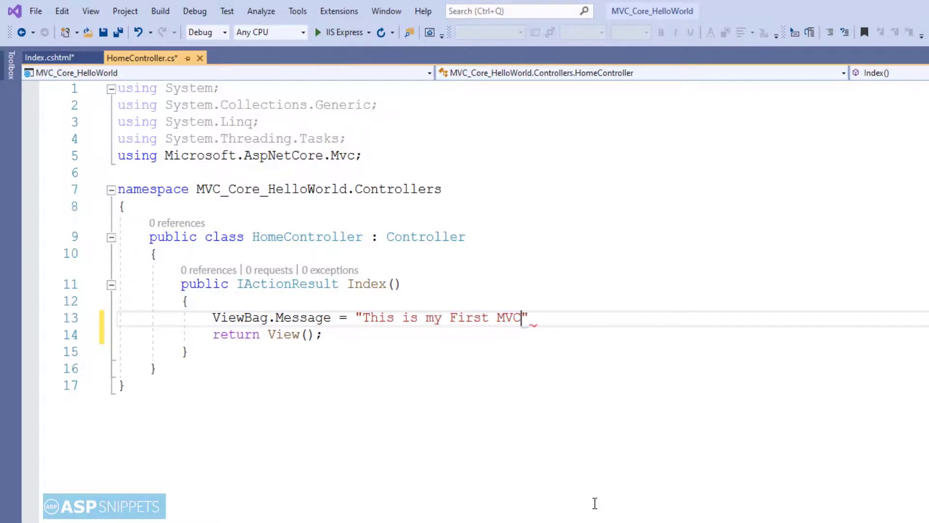
type("Core")
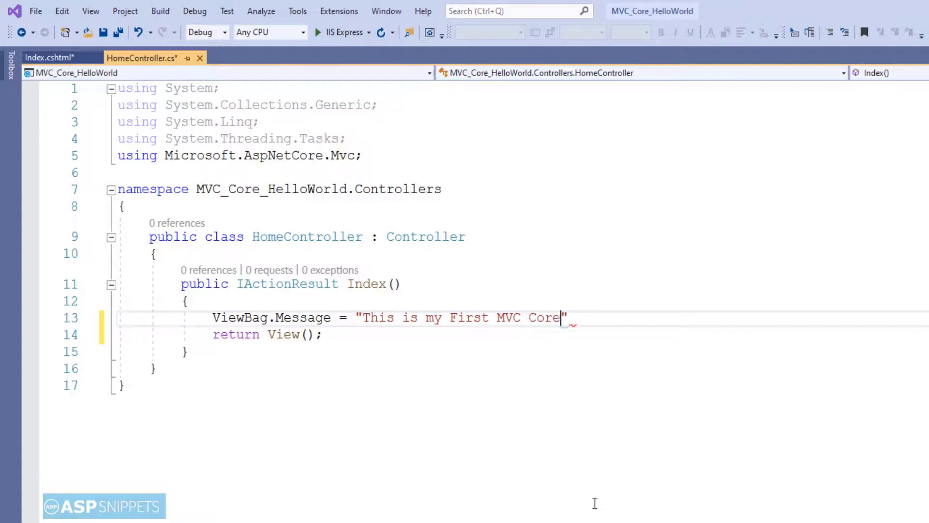
type("2.1 Ap")
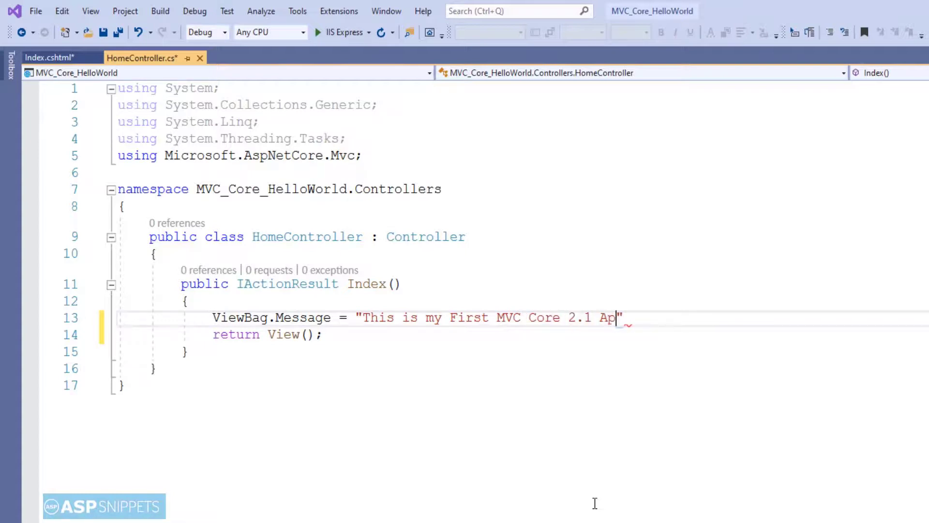
type("p.")
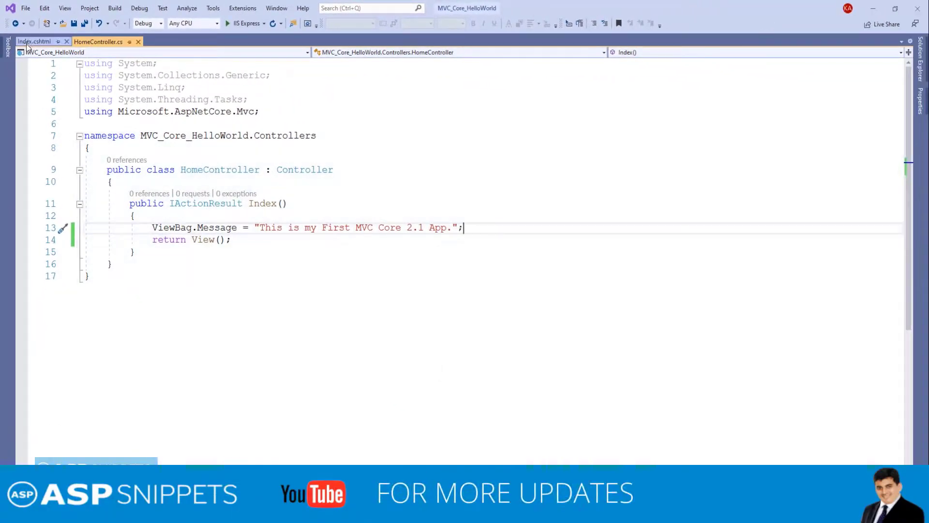
left_click(34, 42)
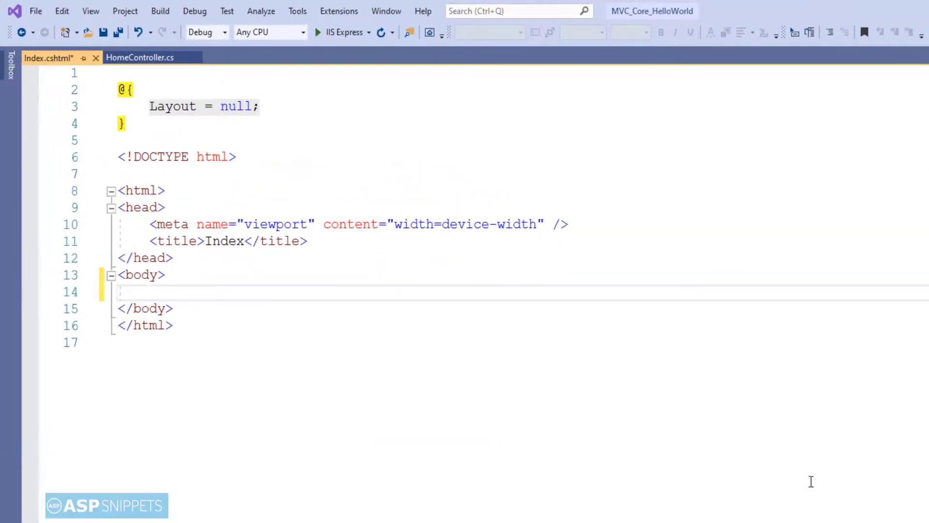
left_click(151, 291)
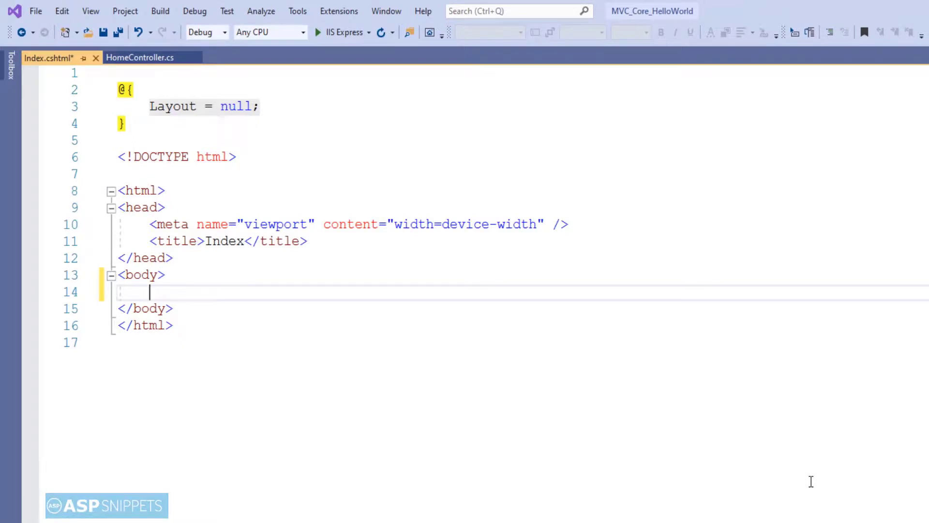
type("@ViewBag")
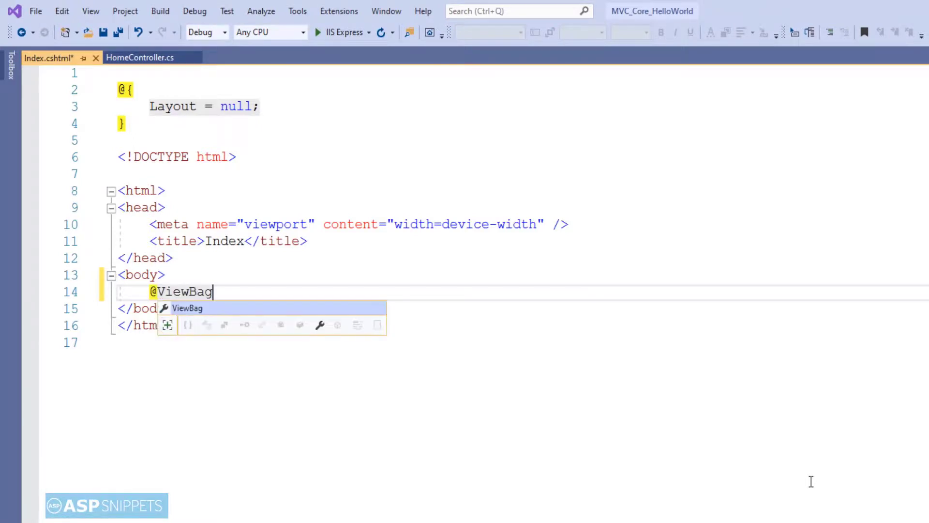
type(".Me")
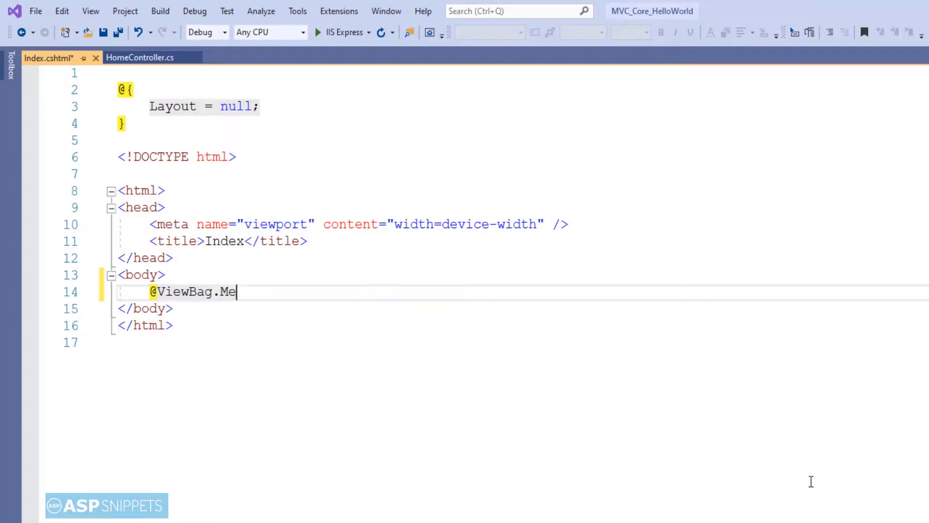
type("ssage")
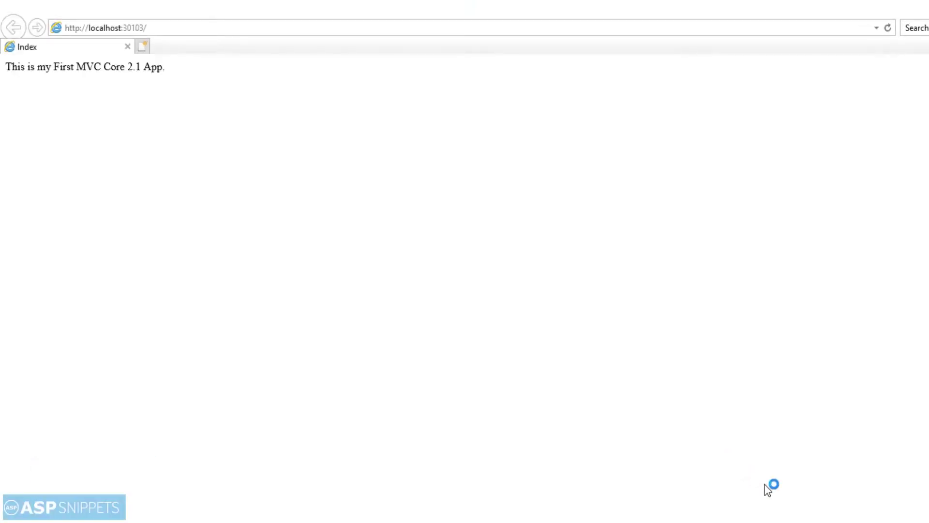
mouse_move(765, 487)
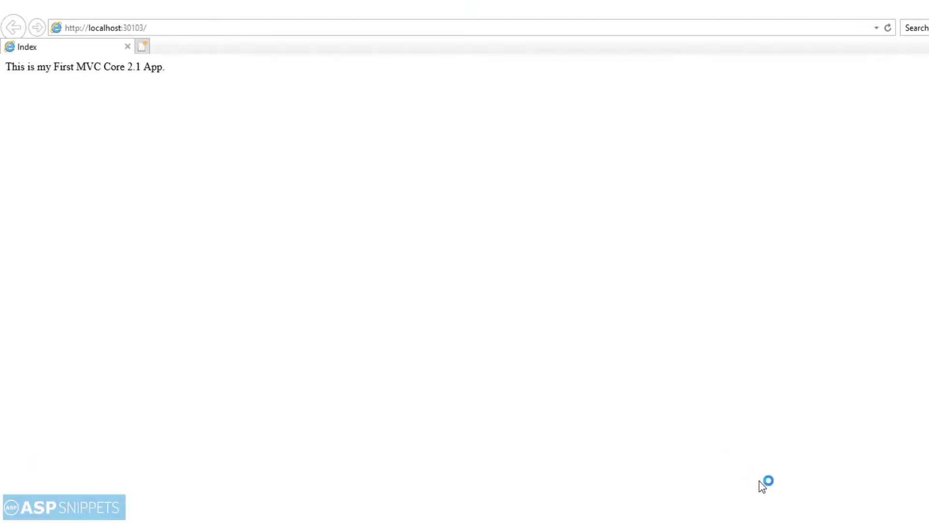